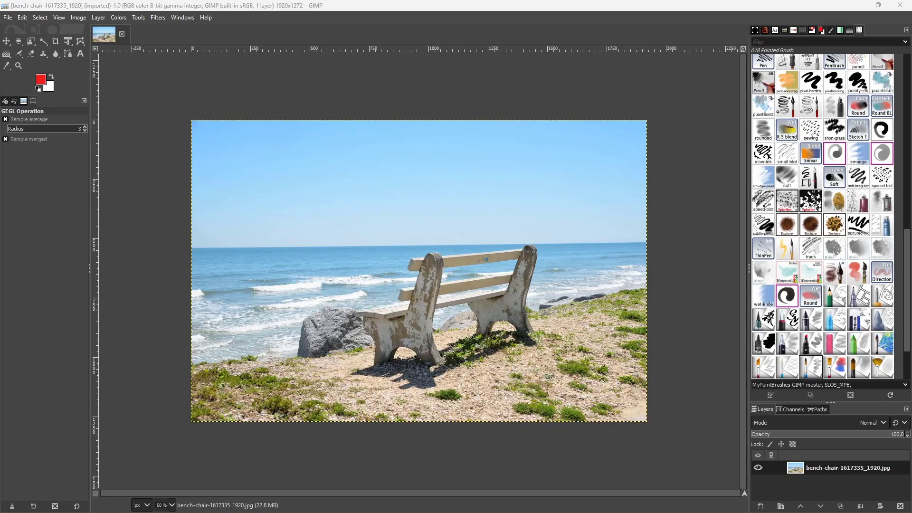
mouse_move(543, 185)
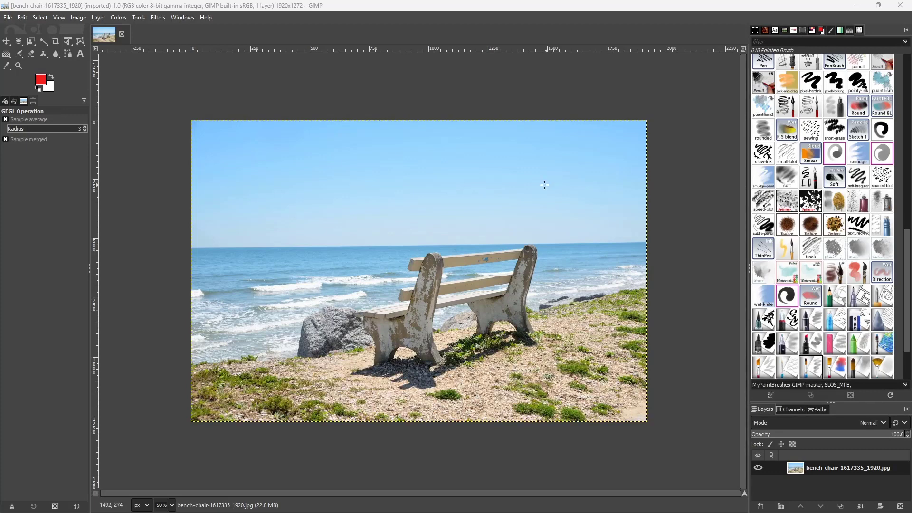
mouse_move(274, 265)
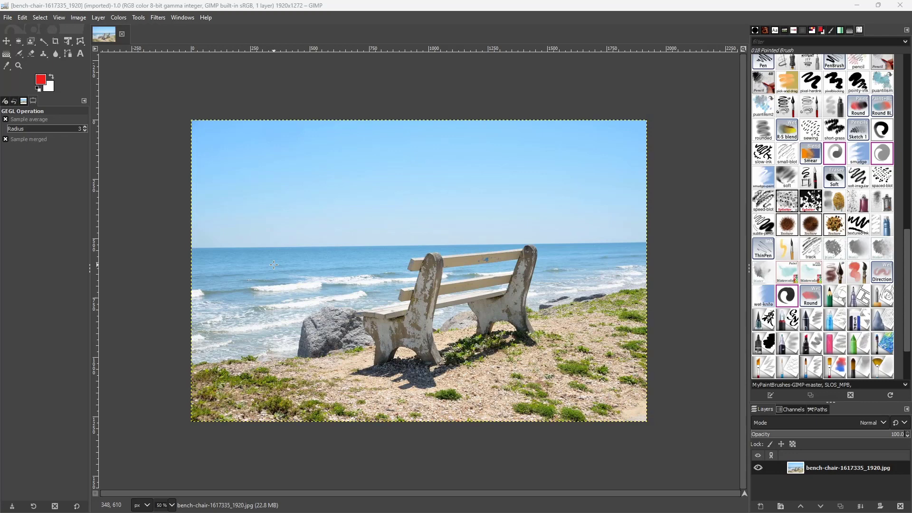
mouse_move(276, 263)
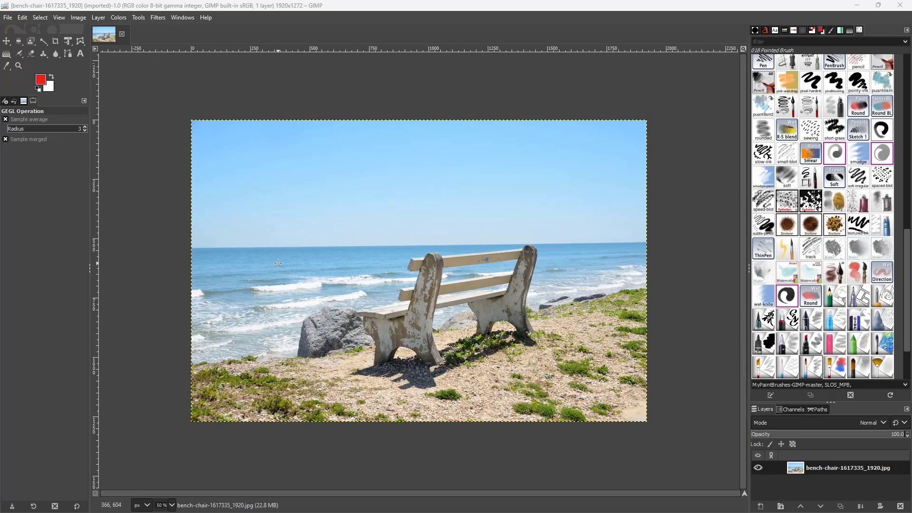
mouse_move(167, 200)
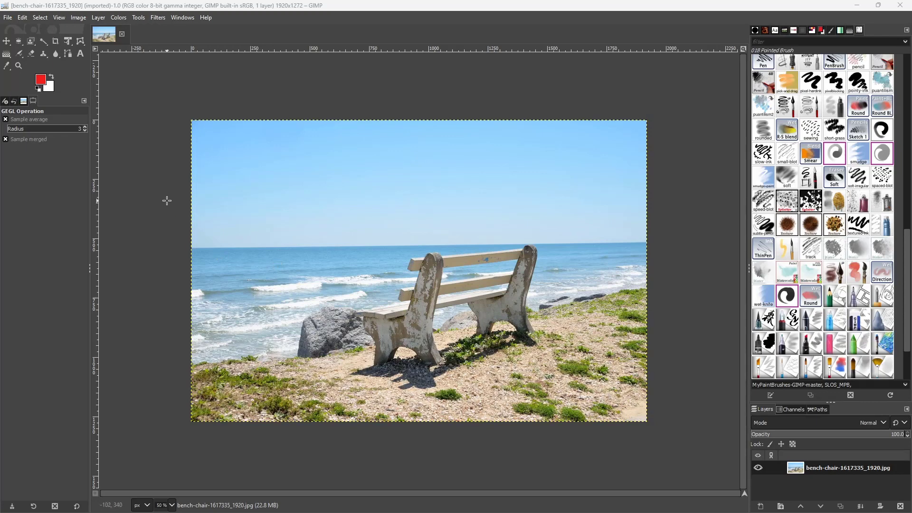
mouse_move(164, 78)
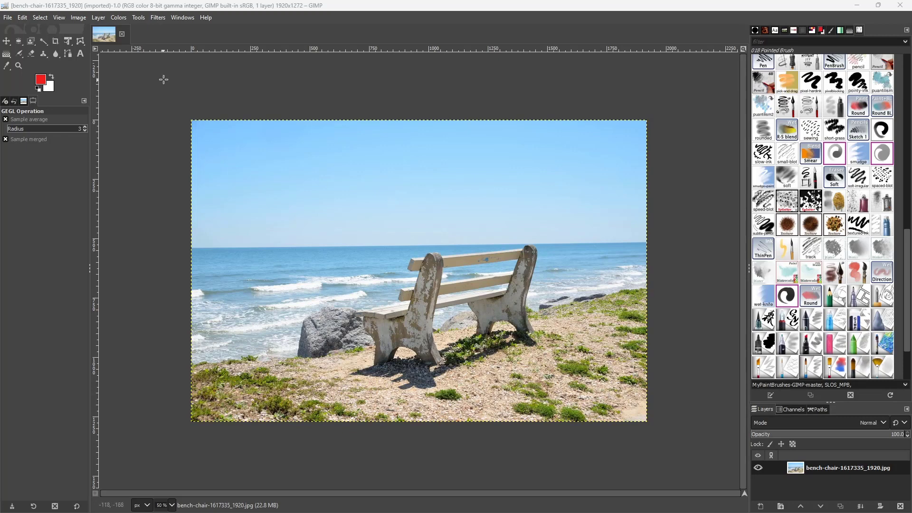
- Show the Filters menu over the unedited beach bench photo
left_click(158, 18)
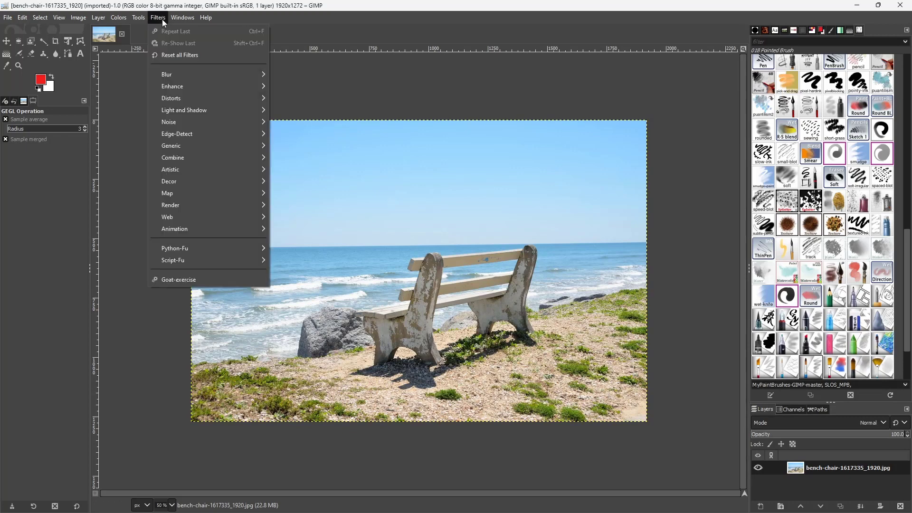
mouse_move(180, 56)
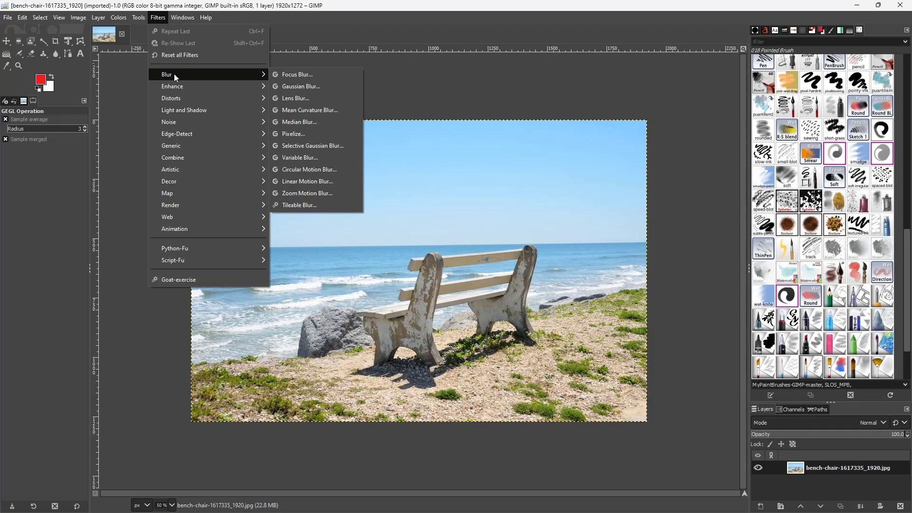
mouse_move(301, 86)
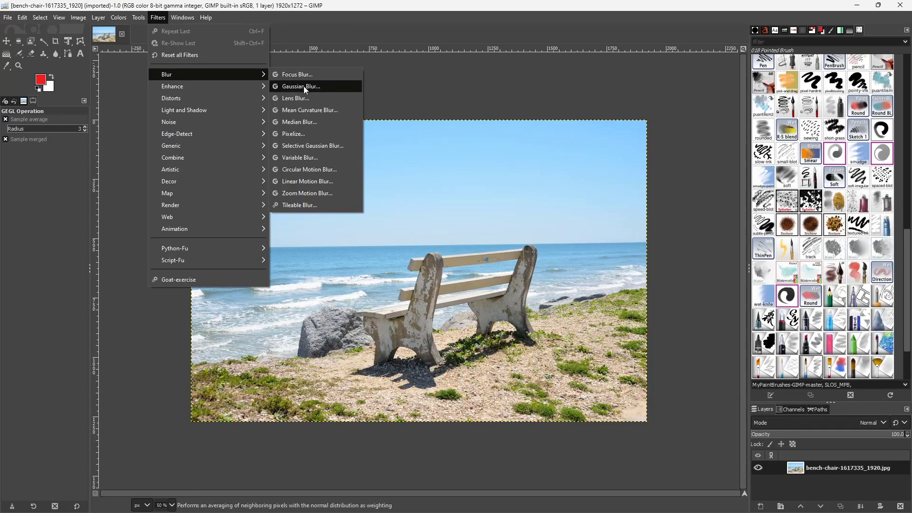
mouse_move(301, 87)
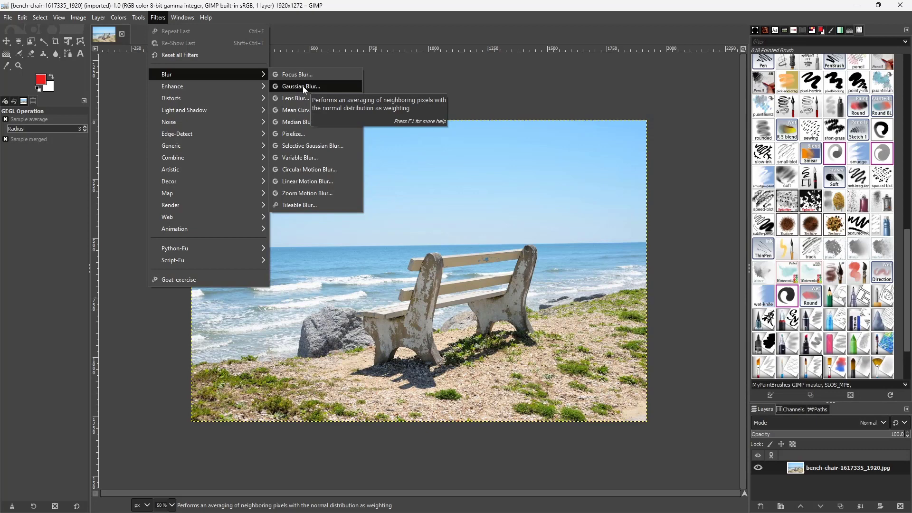
- Start a Gaussian Blur, enter 22.12, then reduce the horizontal size toward 4.42 with the IIR filter
left_click(299, 86)
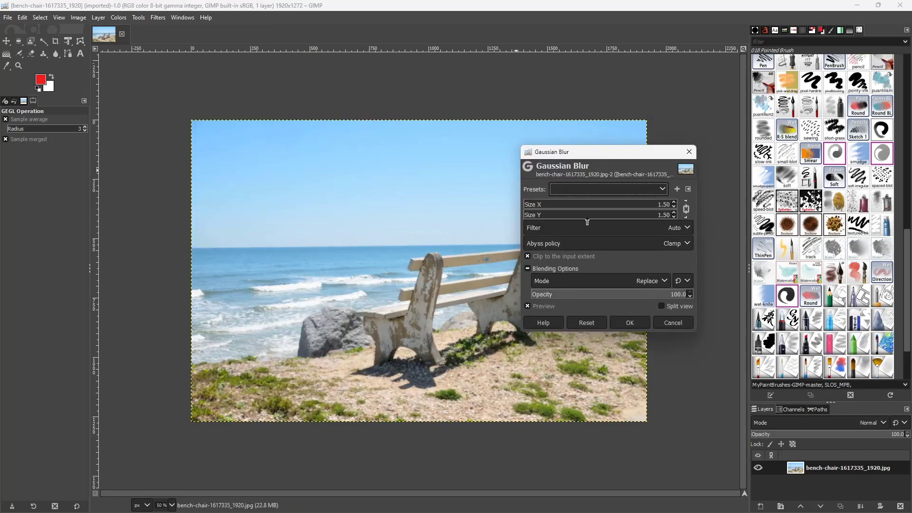
mouse_move(489, 322)
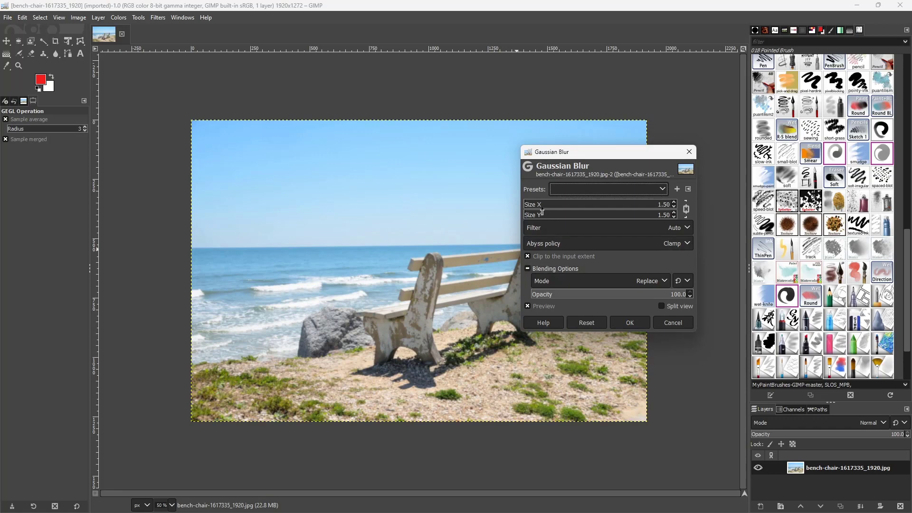
type("22.12")
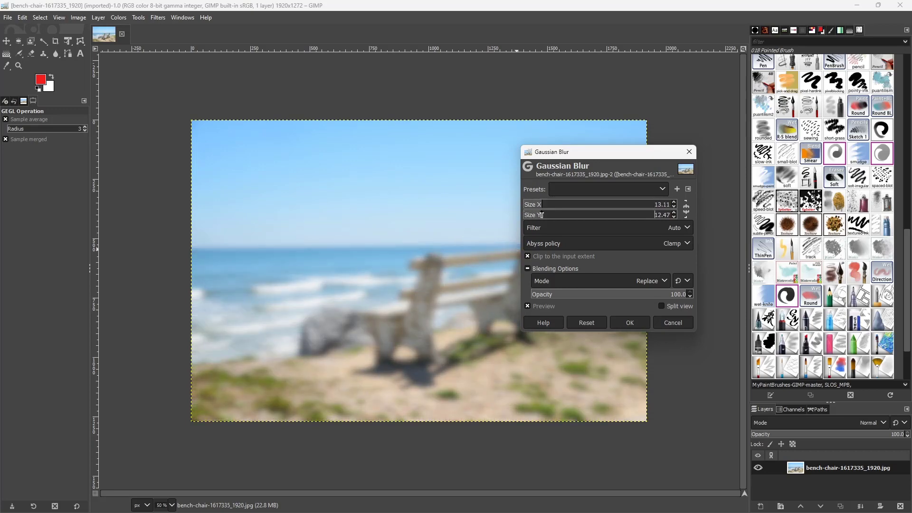
left_click(678, 227)
type("4.42")
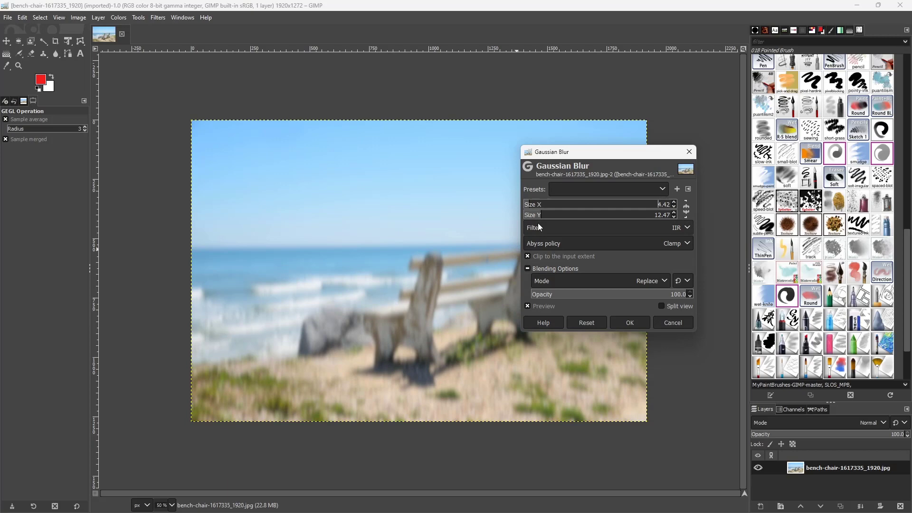
- Try Black and White abyss policies for the blur edges, then settle on Clamp
left_click(676, 243)
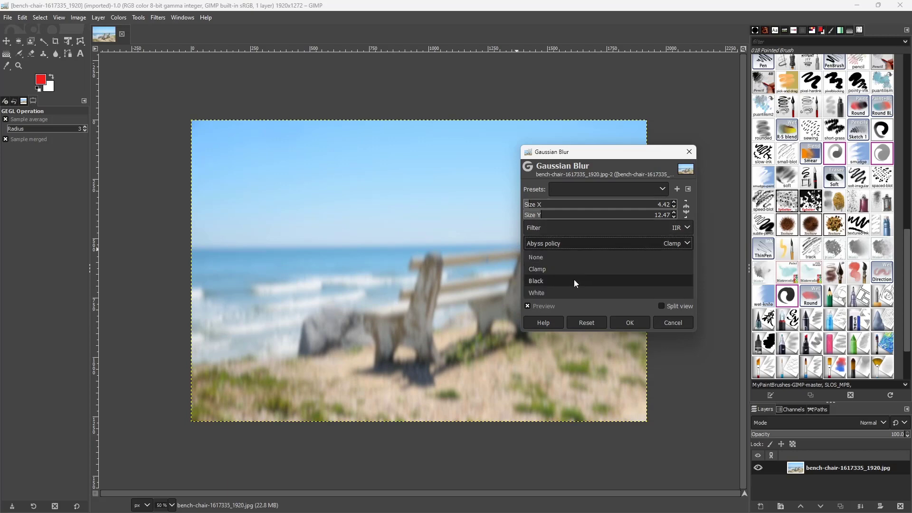
left_click(535, 281)
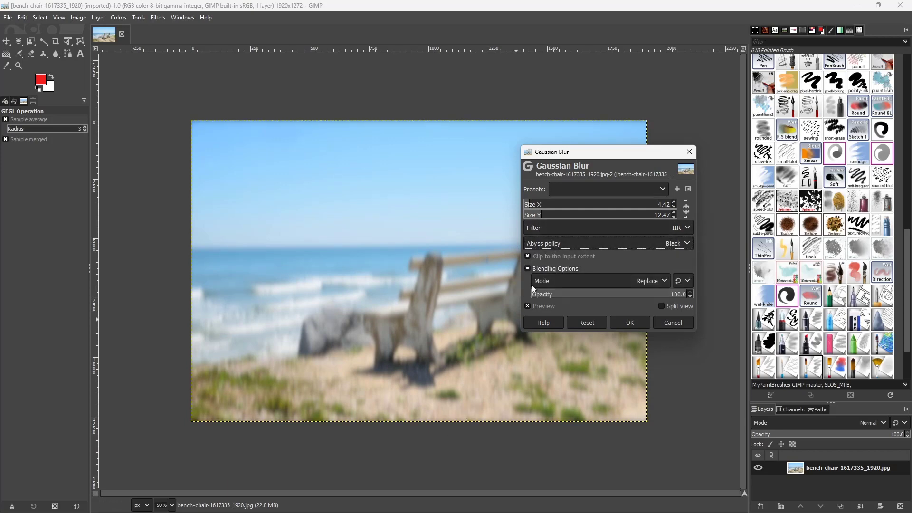
left_click(677, 243)
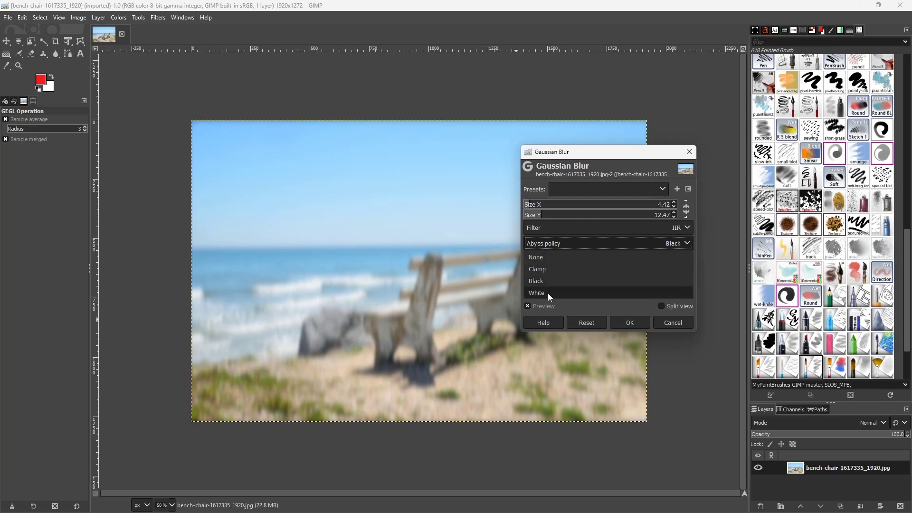
left_click(536, 292)
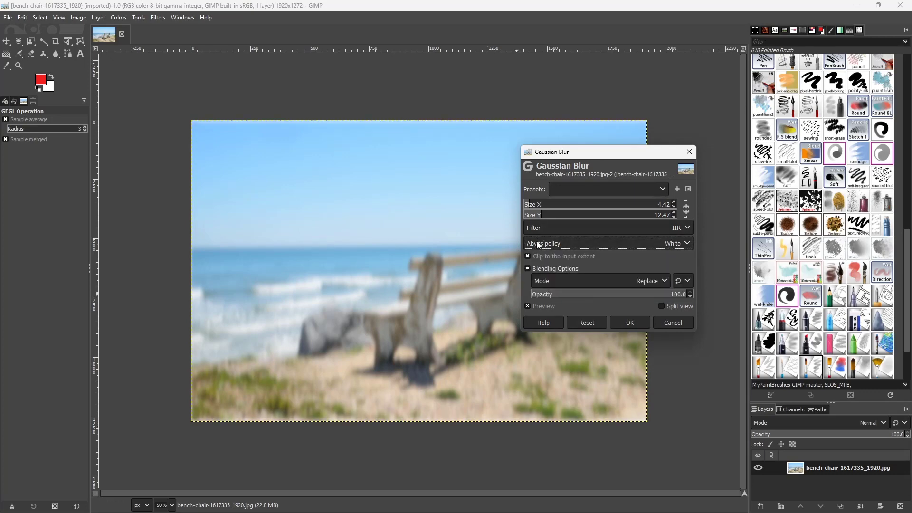
left_click(675, 243)
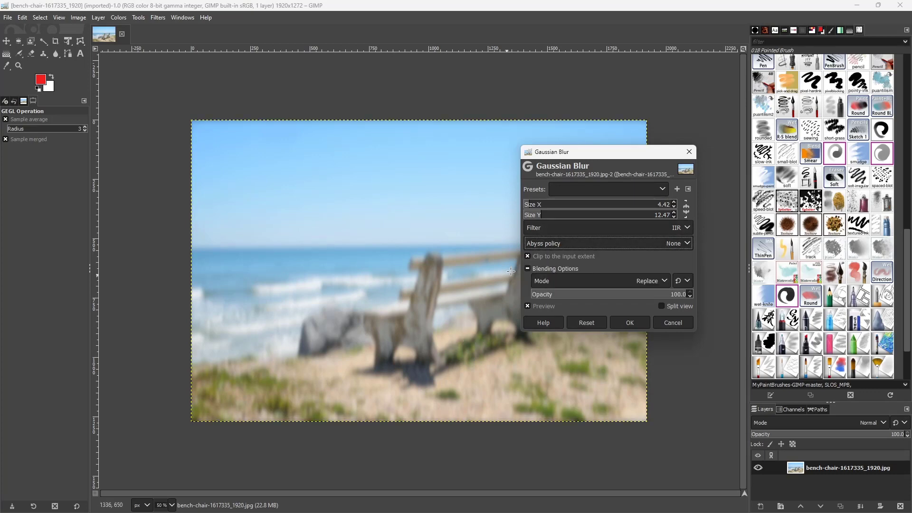
left_click(676, 244)
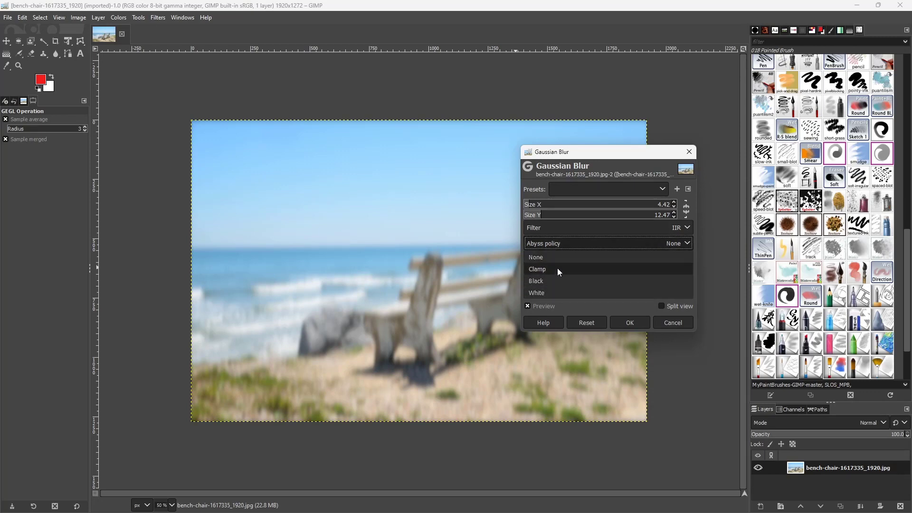
left_click(536, 269)
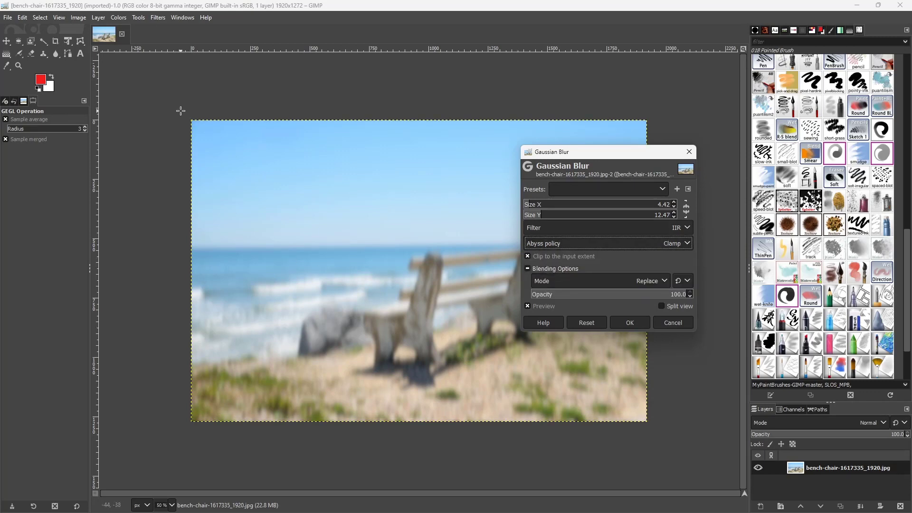
mouse_move(511, 425)
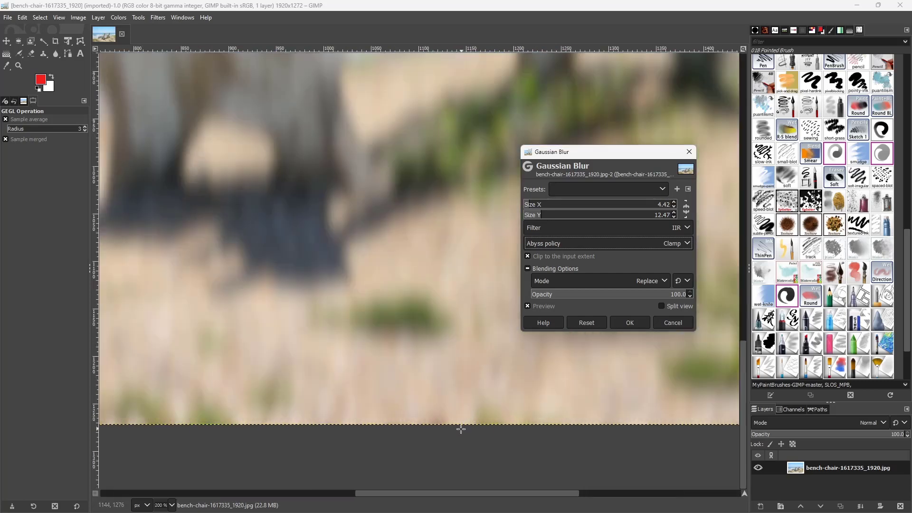
- Cycle the abyss policy through None, Clamp and Black, ending on White edge handling
left_click(674, 243)
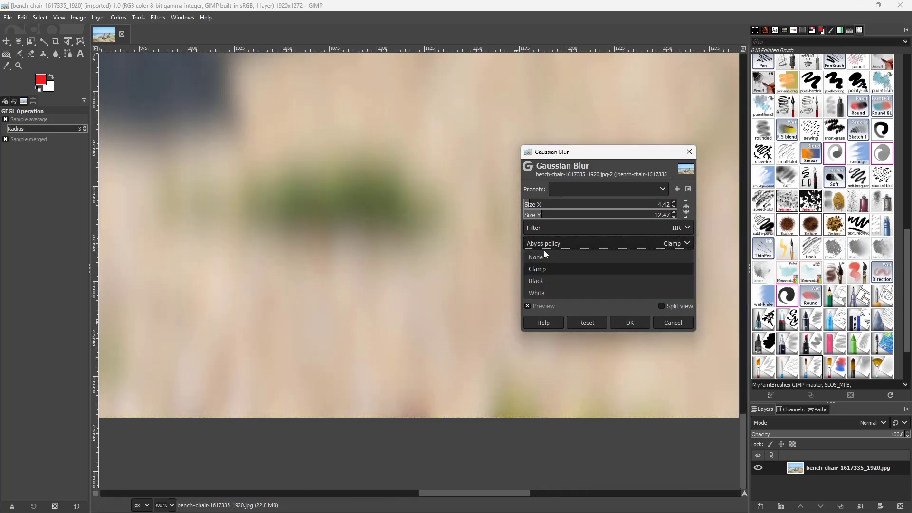
left_click(535, 257)
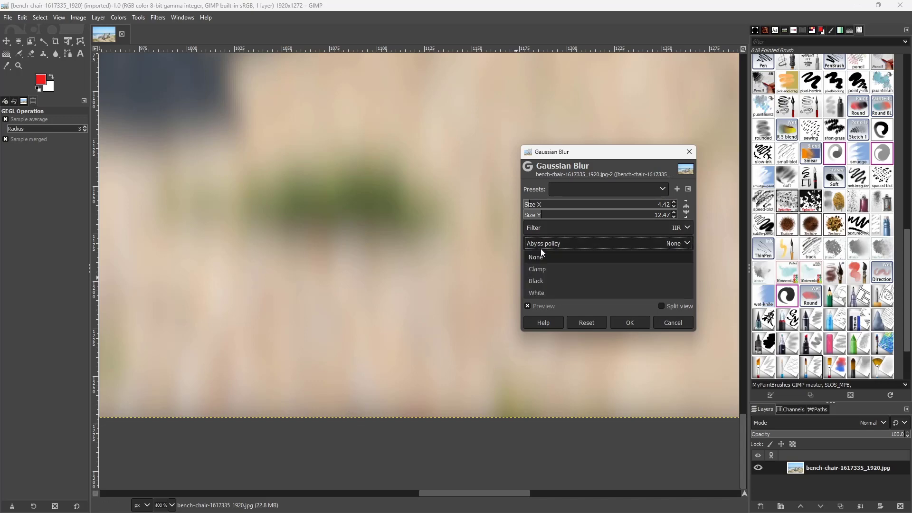
left_click(536, 269)
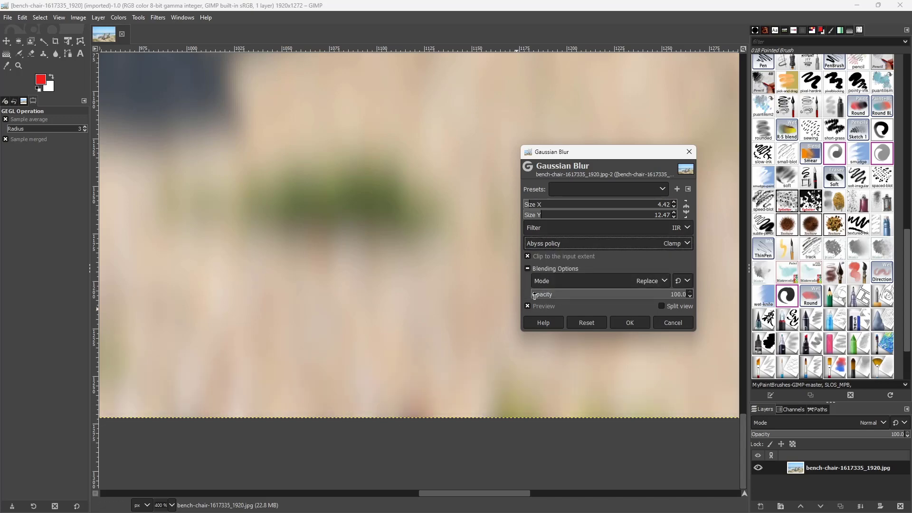
left_click(674, 243)
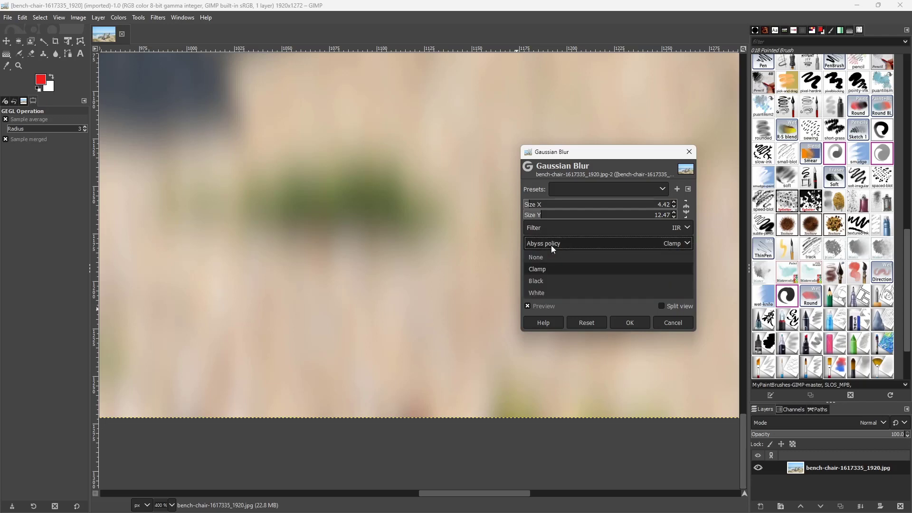
left_click(535, 282)
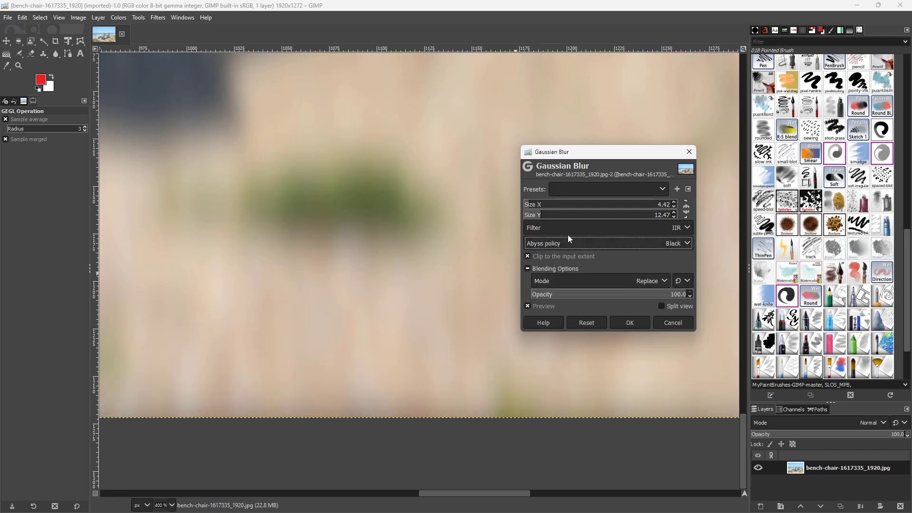
left_click(675, 243)
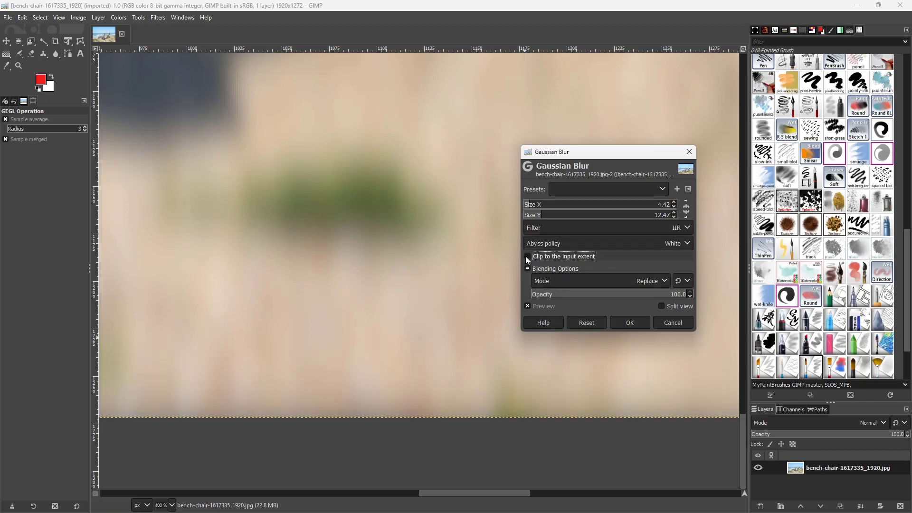
left_click(527, 256)
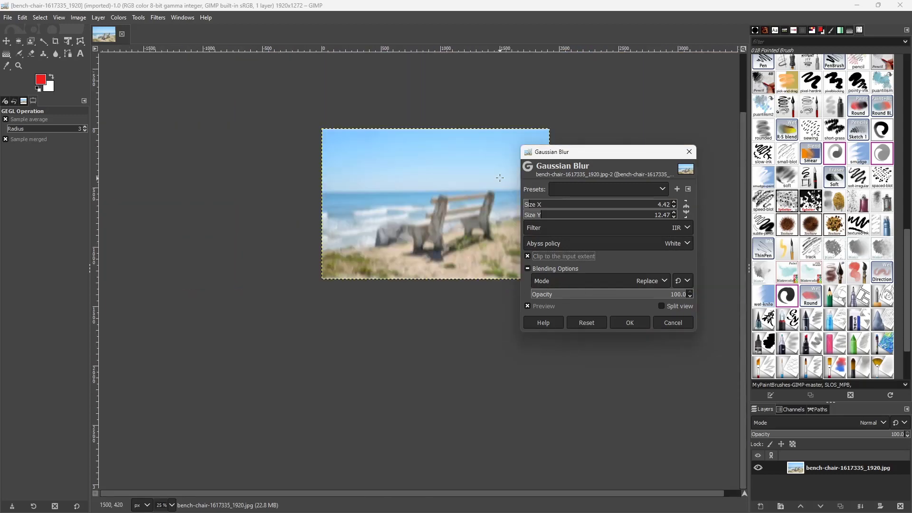
- Preview the blur with Screen and Dissolve blend modes, then return to Replace
left_click(663, 281)
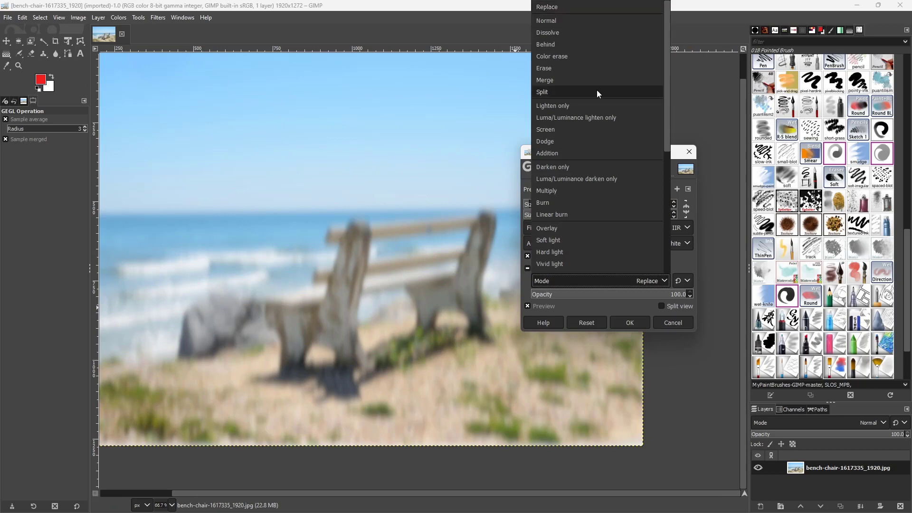
mouse_move(561, 69)
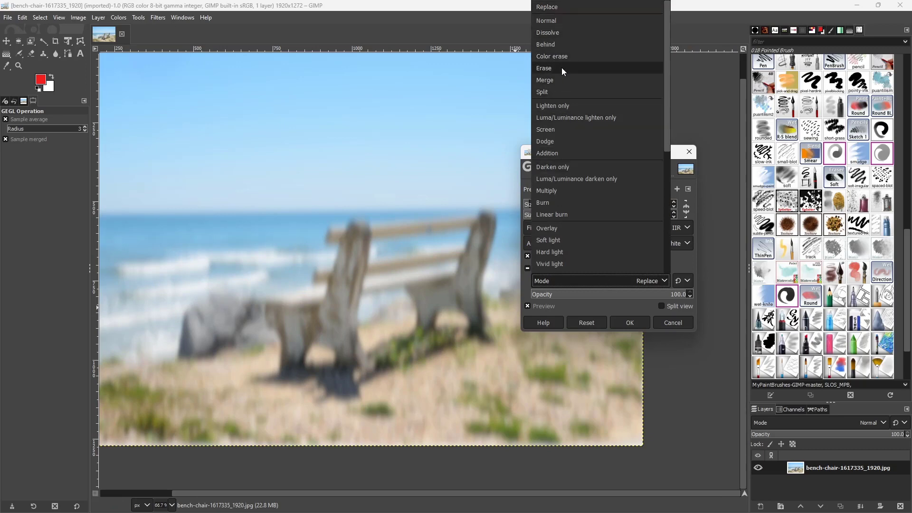
left_click(547, 191)
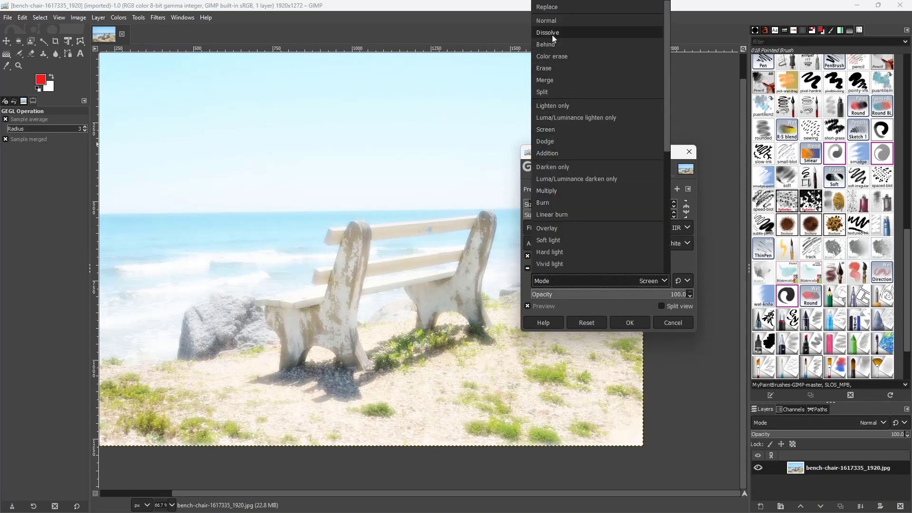
left_click(547, 33)
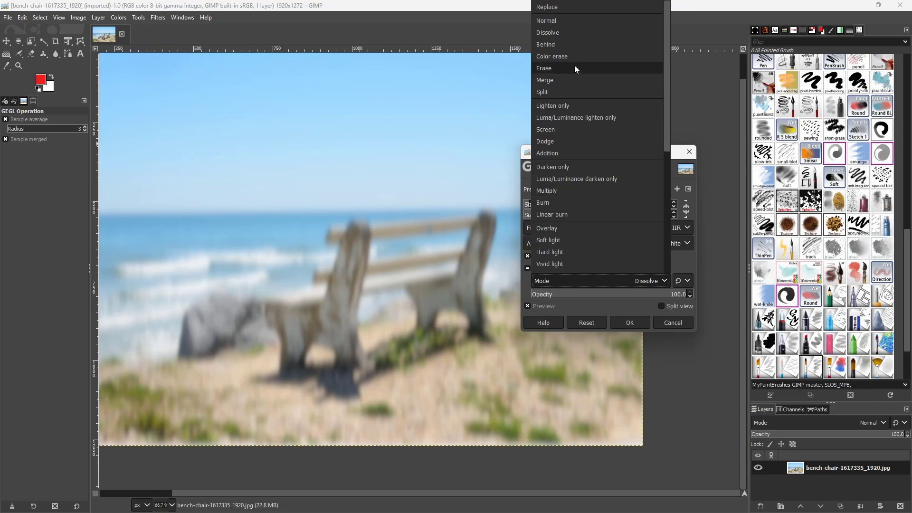
left_click(546, 7)
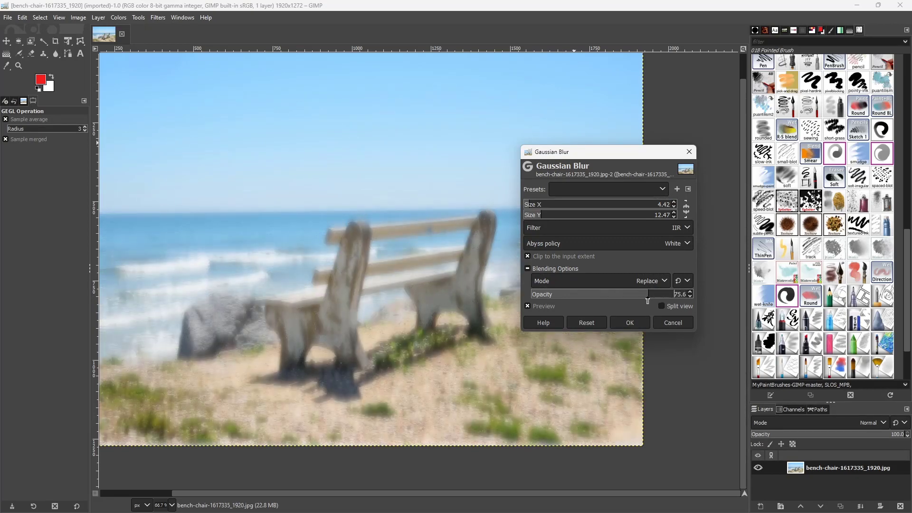
- Lower the blur opacity to about 67 and apply it to the photo
left_click(661, 306)
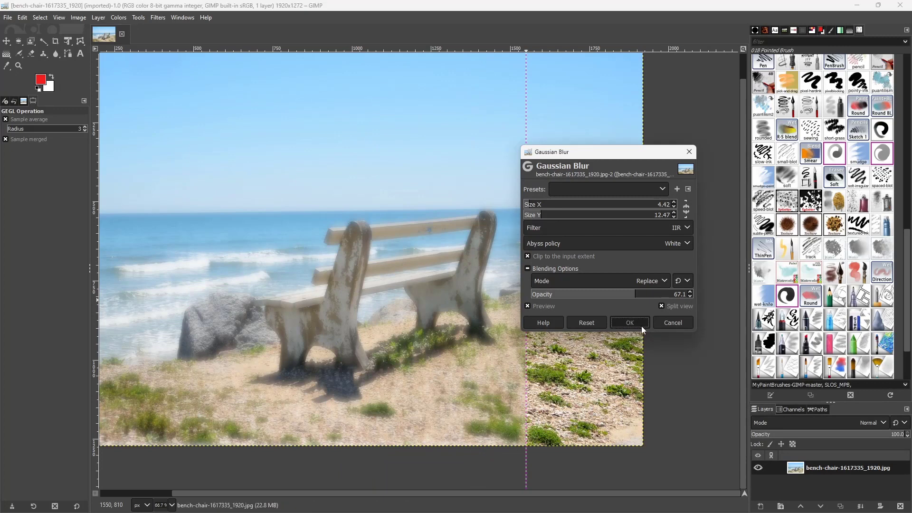
left_click(629, 322)
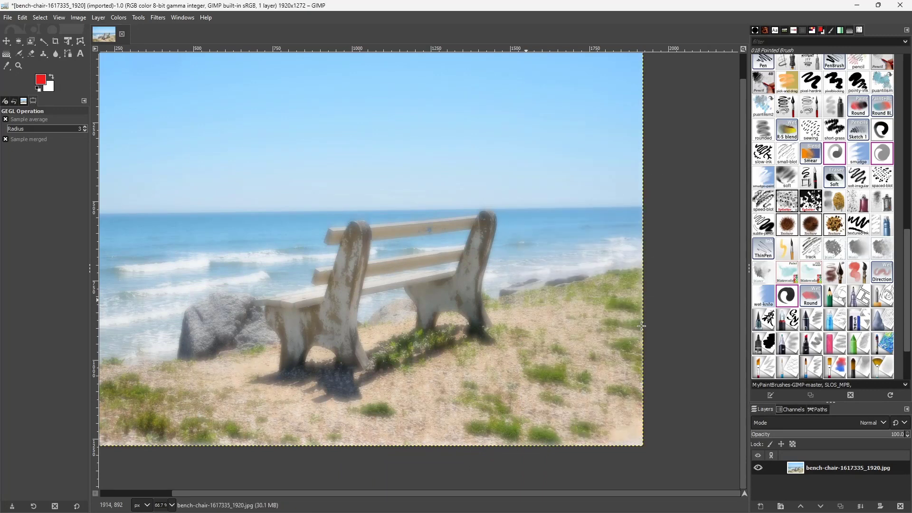